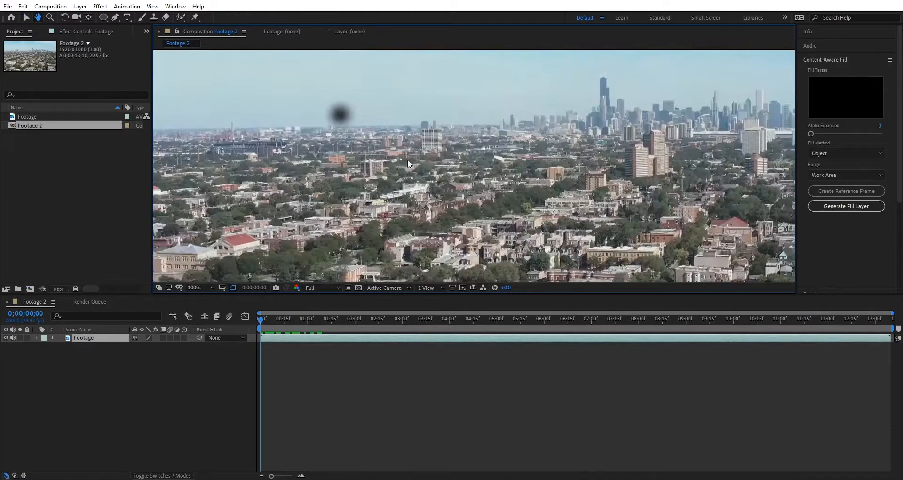
# - Scrub the clip, then draw a Pen-tool mask around the dark dust spot on the Footage layer
pyautogui.click(194, 288)
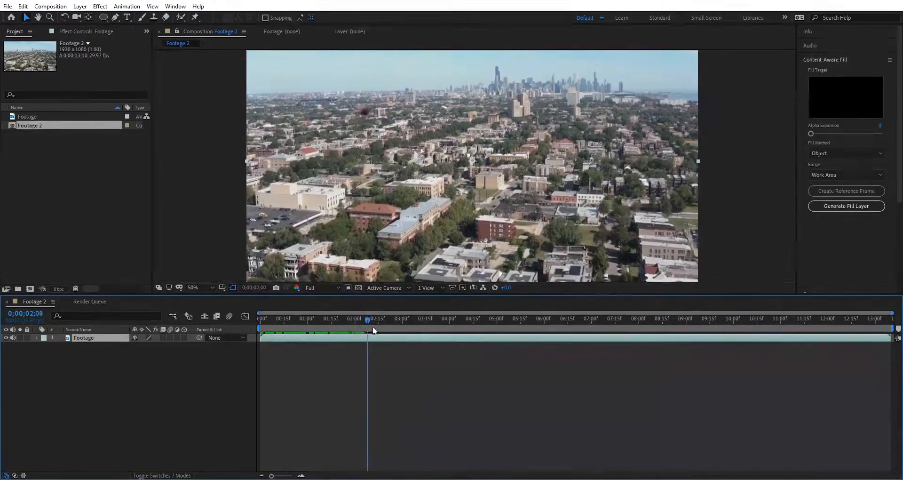
pyautogui.click(589, 318)
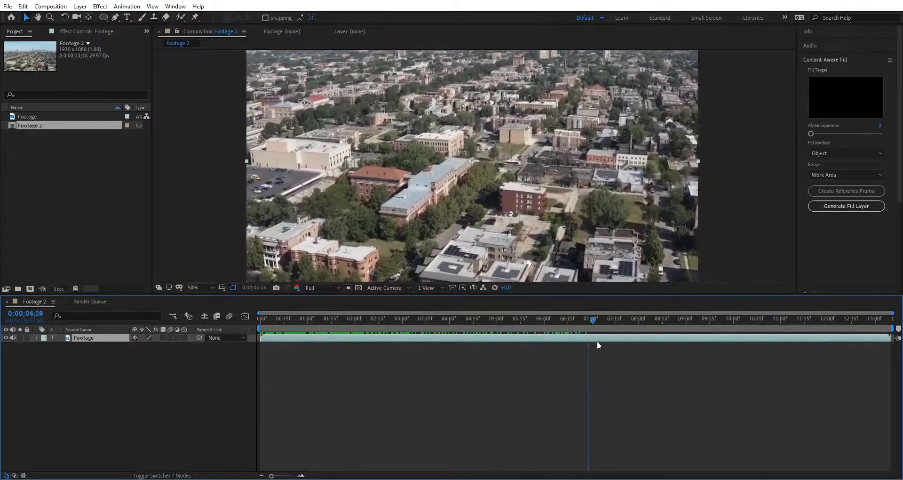
pyautogui.click(717, 318)
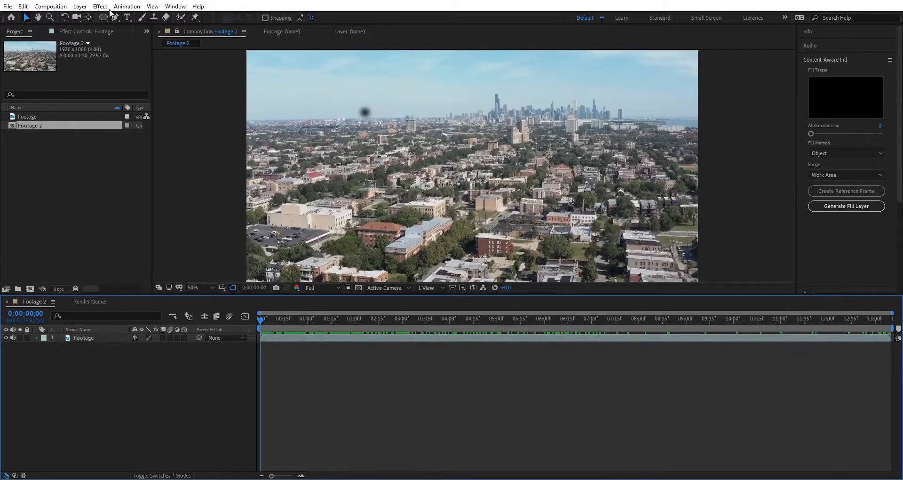
pyautogui.click(114, 16)
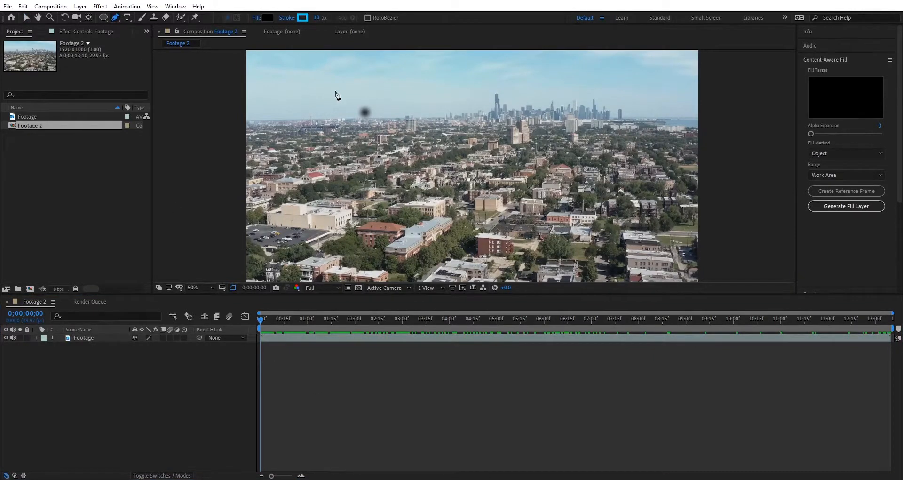
pyautogui.click(194, 288)
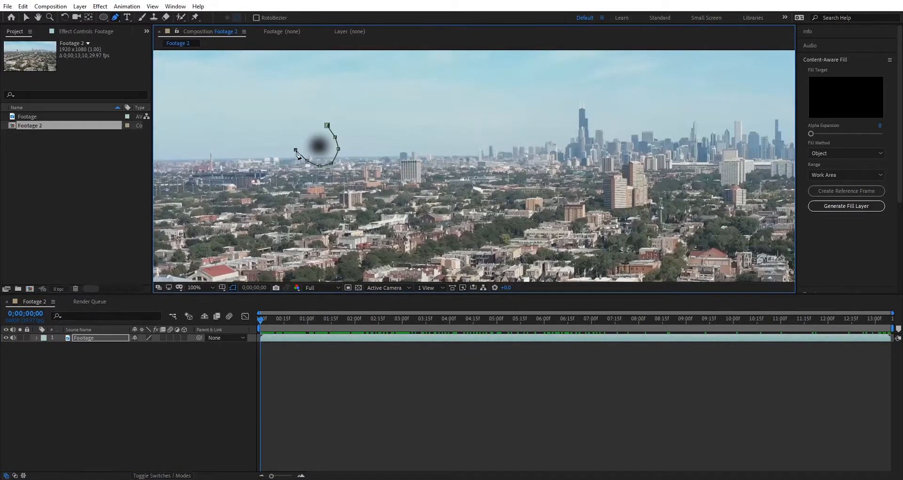
pyautogui.click(846, 206)
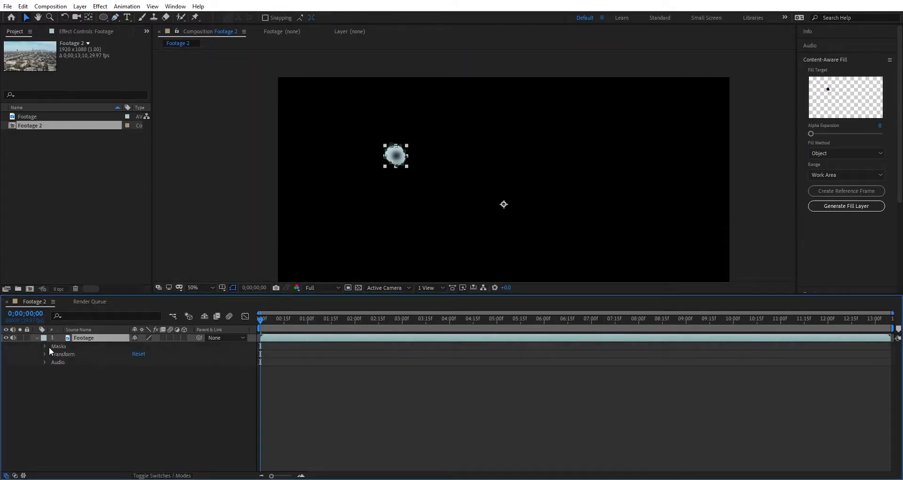
# - Keyframe Mask Path and reposition the mask over time so it follows the dust spot
pyautogui.click(44, 345)
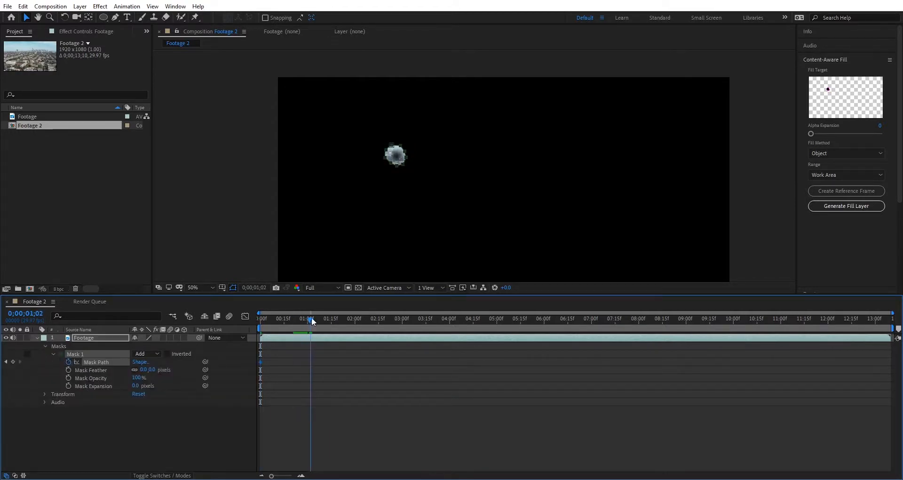
pyautogui.click(395, 155)
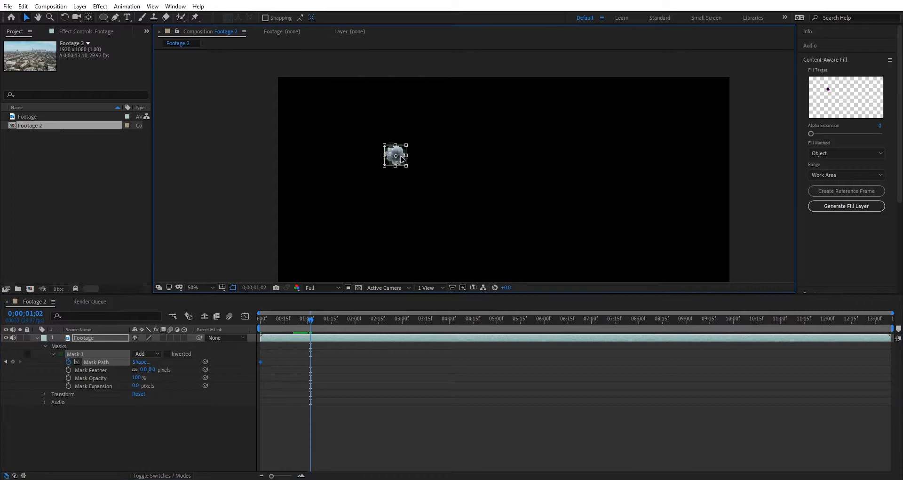
pyautogui.moveTo(394, 155); pyautogui.dragTo(432, 168)
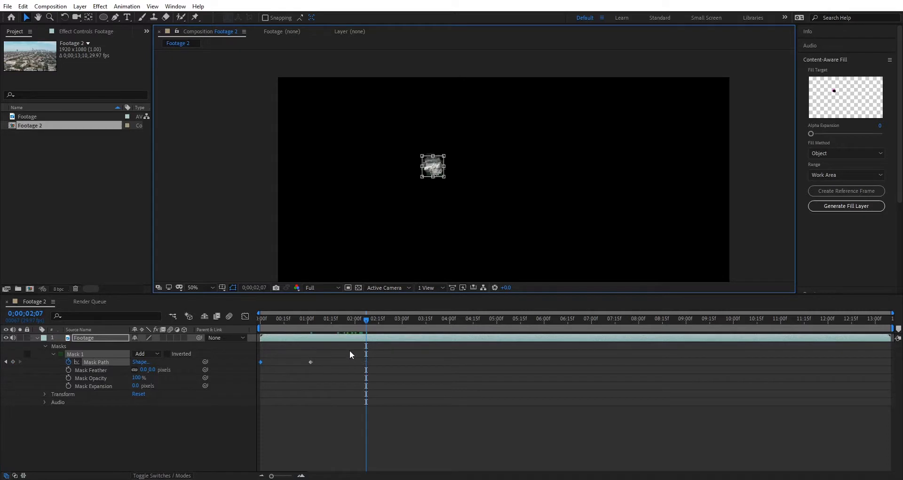
pyautogui.click(260, 318)
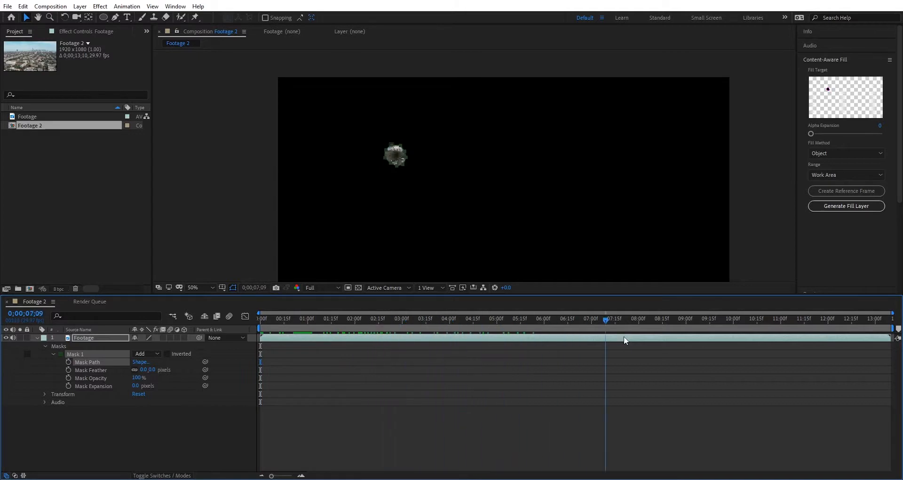
pyautogui.click(260, 317)
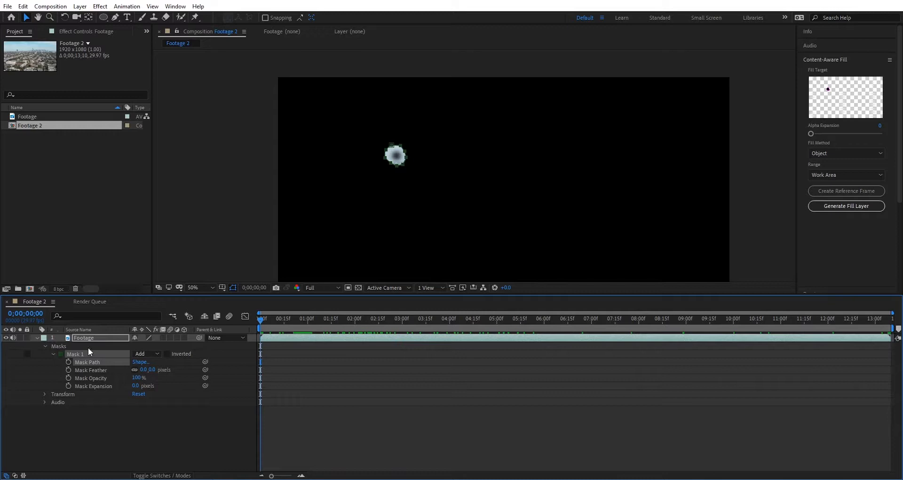
# - Set Mask 1's mode to Subtract so it cuts a hole where the spot was, and check it across the clip
pyautogui.click(146, 352)
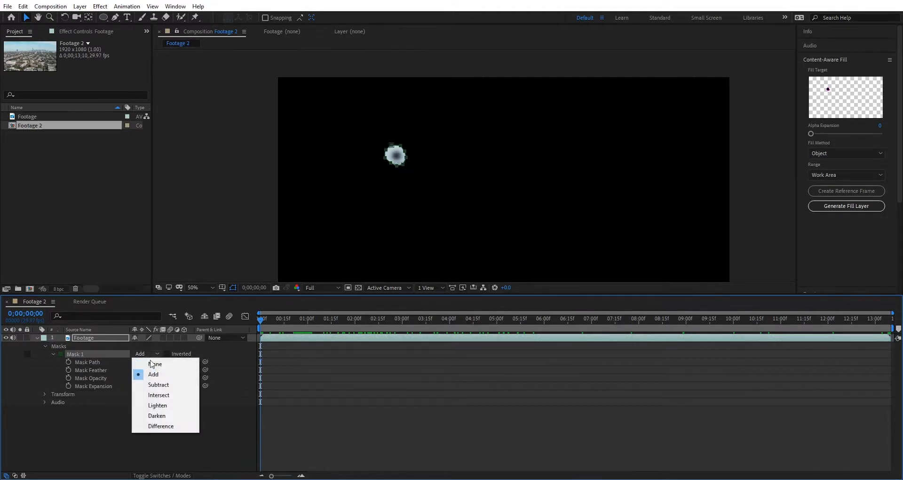
pyautogui.click(158, 384)
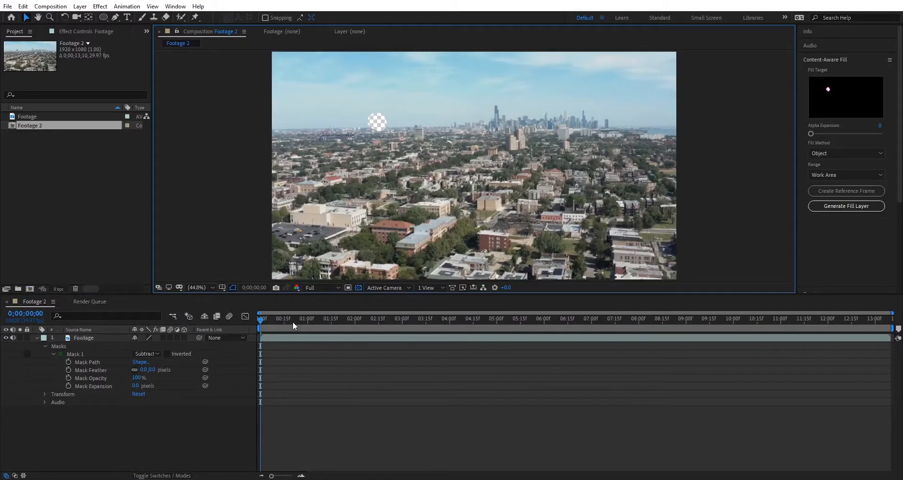
pyautogui.click(697, 318)
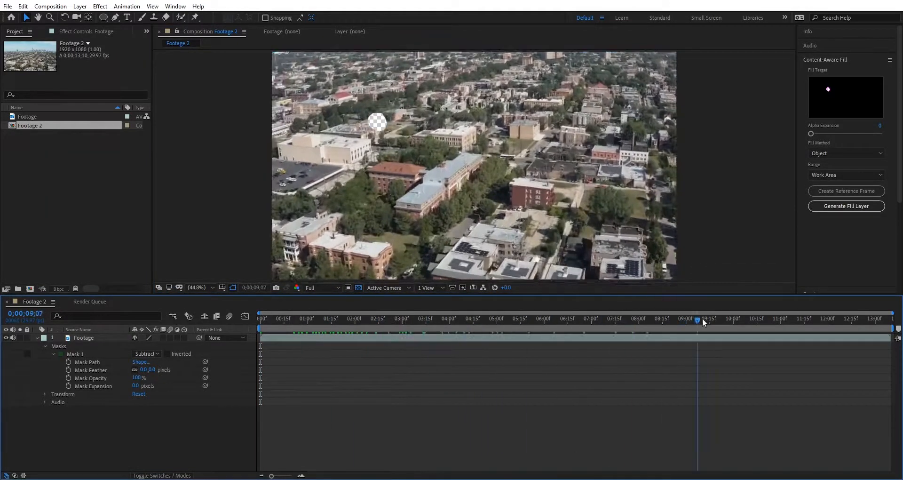
pyautogui.click(581, 319)
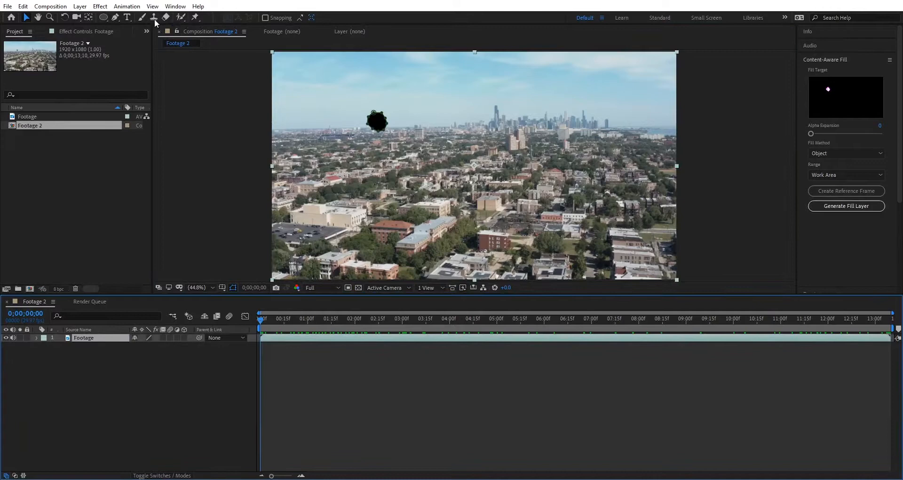
# - Show the Content-Aware Fill panel from the Window menu with its fill settings visible
pyautogui.click(175, 6)
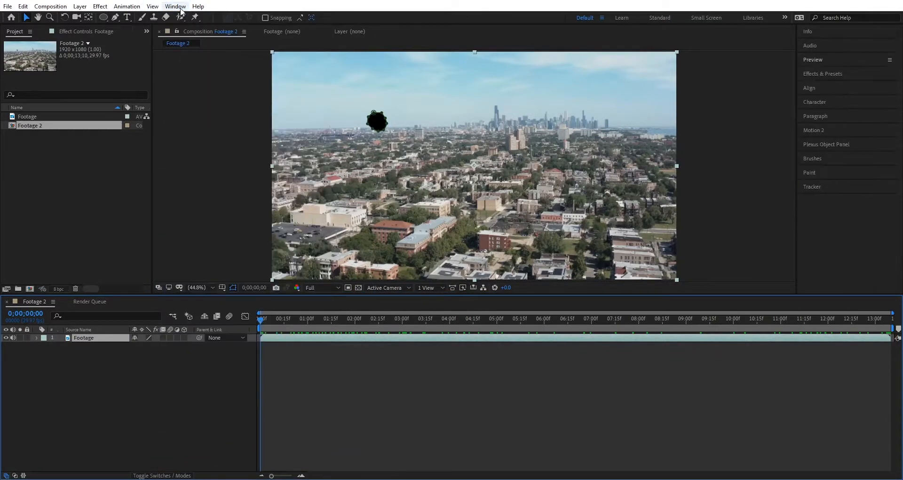
pyautogui.click(175, 6)
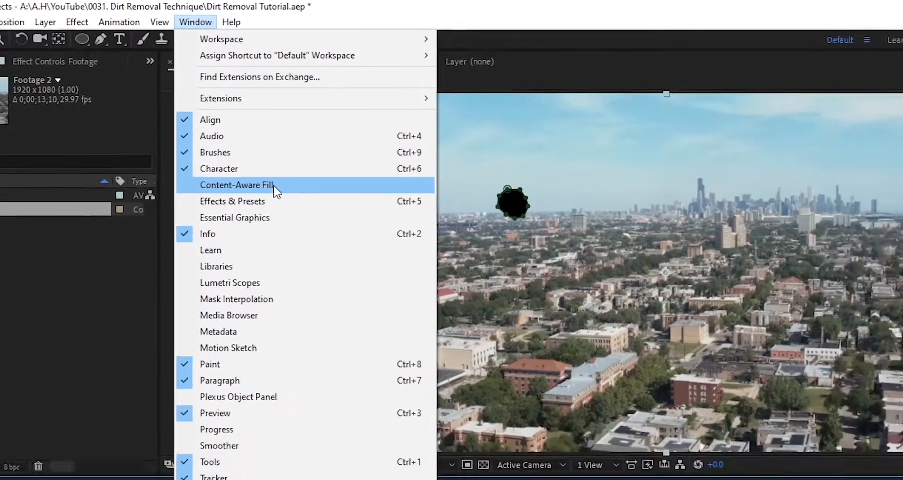
pyautogui.click(236, 186)
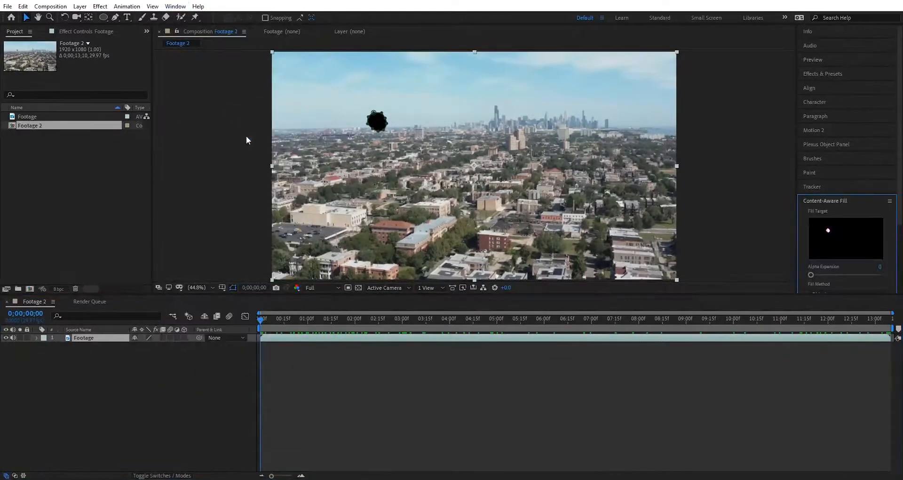
pyautogui.scroll(-3)
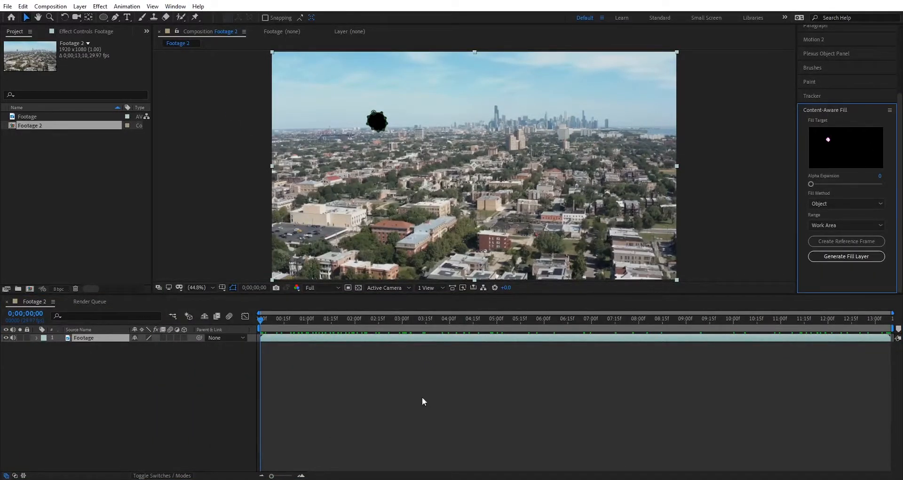
pyautogui.moveTo(120, 334)
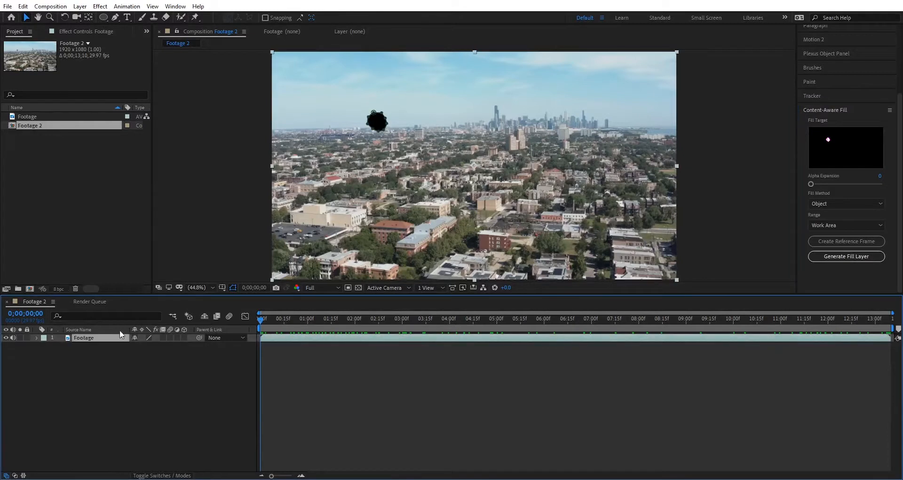
pyautogui.moveTo(740, 207)
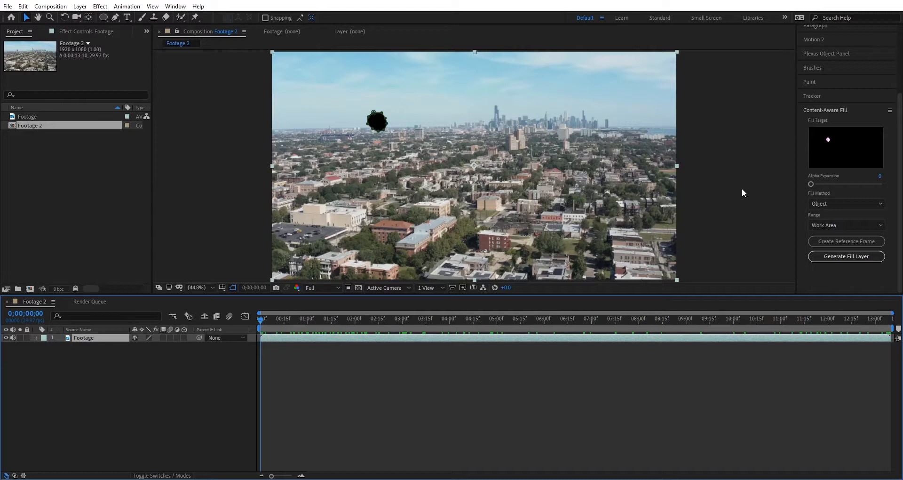
pyautogui.moveTo(786, 236)
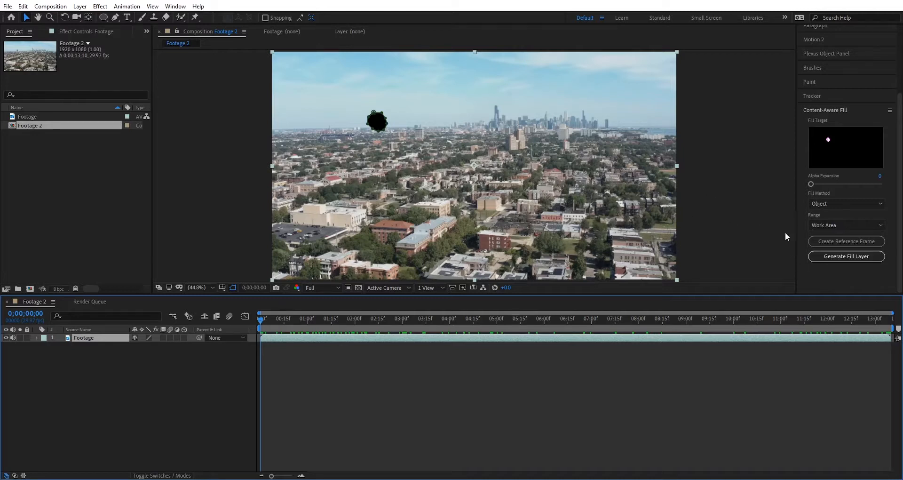
# - Generate the content-aware Fill layer above the footage, replacing the dust spot throughout
pyautogui.click(846, 256)
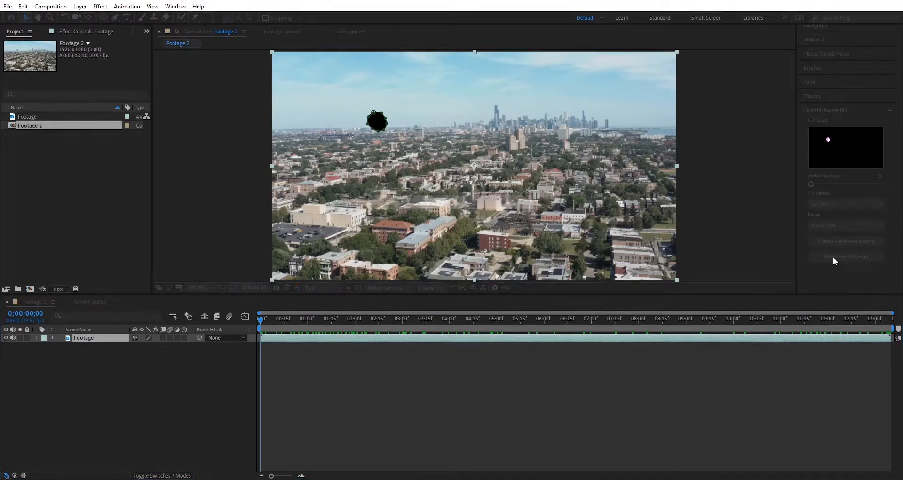
pyautogui.click(846, 256)
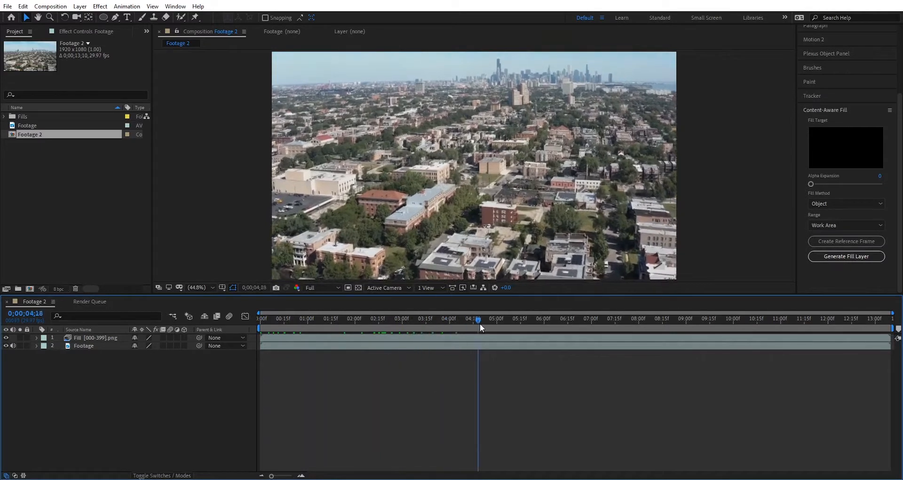
# - Duplicate the original Footage layer onto the top of the stack as an unmasked copy
pyautogui.click(512, 320)
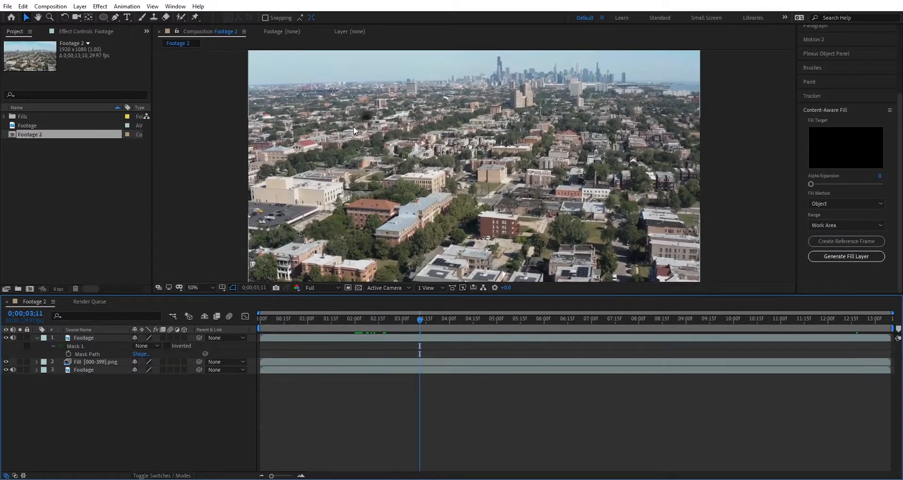
pyautogui.click(193, 288)
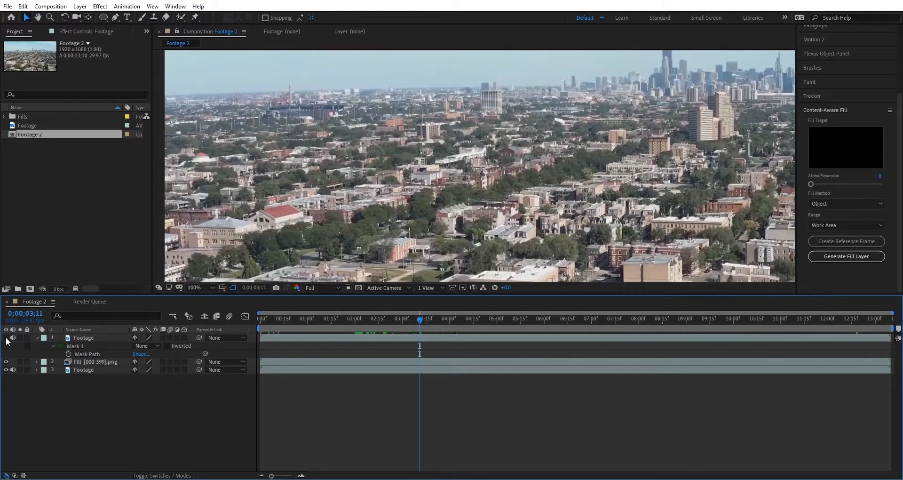
pyautogui.click(475, 318)
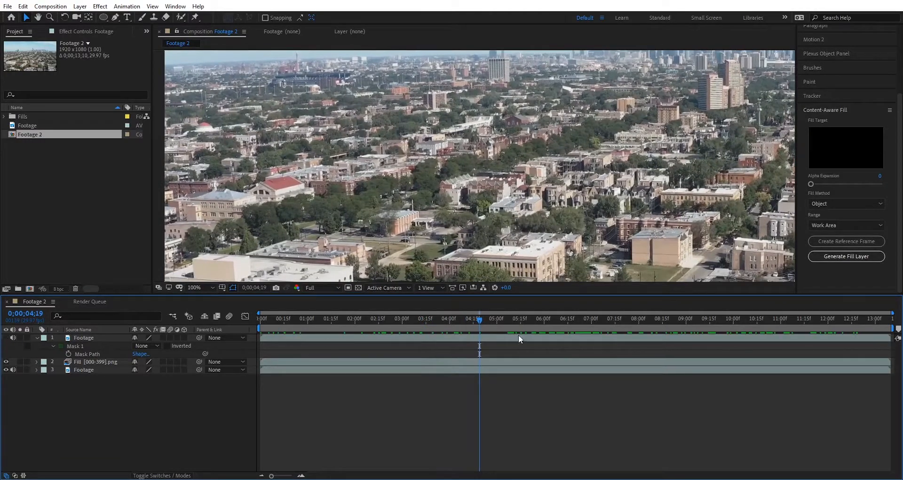
# - Toggle the top copy's visibility while scrubbing to compare before and after the fill
pyautogui.click(641, 318)
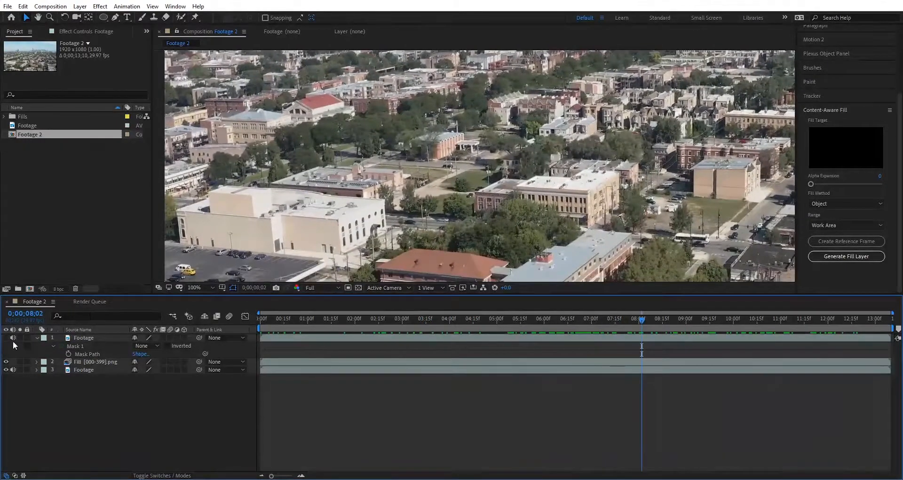
pyautogui.click(663, 318)
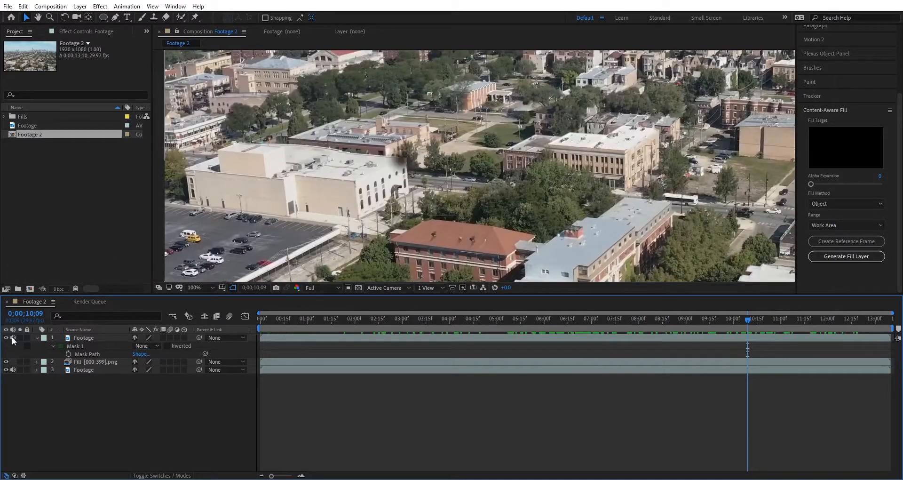
pyautogui.click(847, 318)
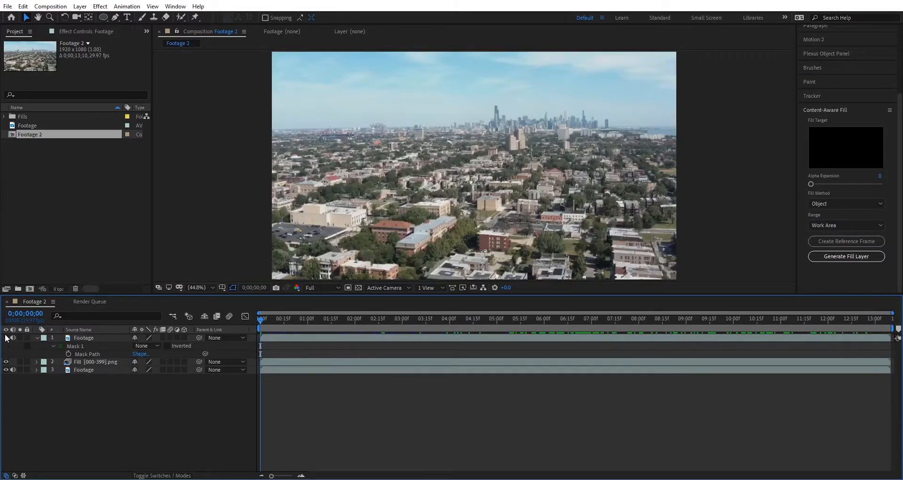
pyautogui.click(276, 318)
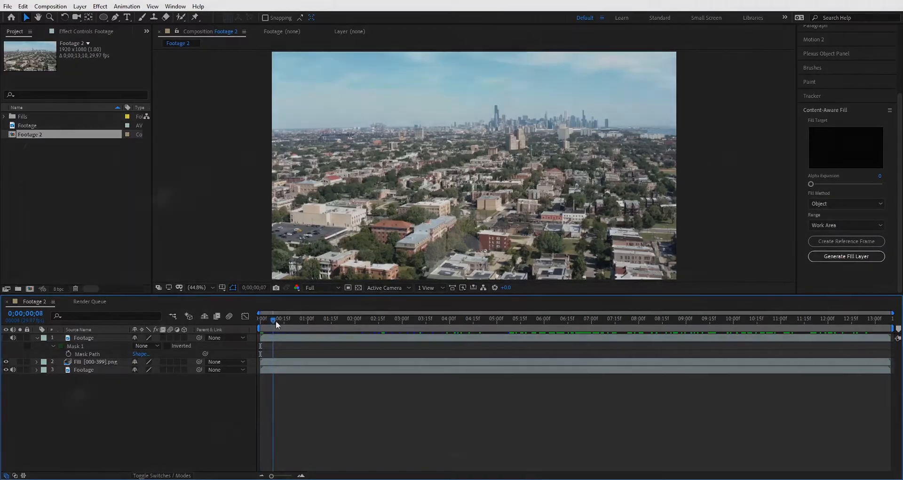